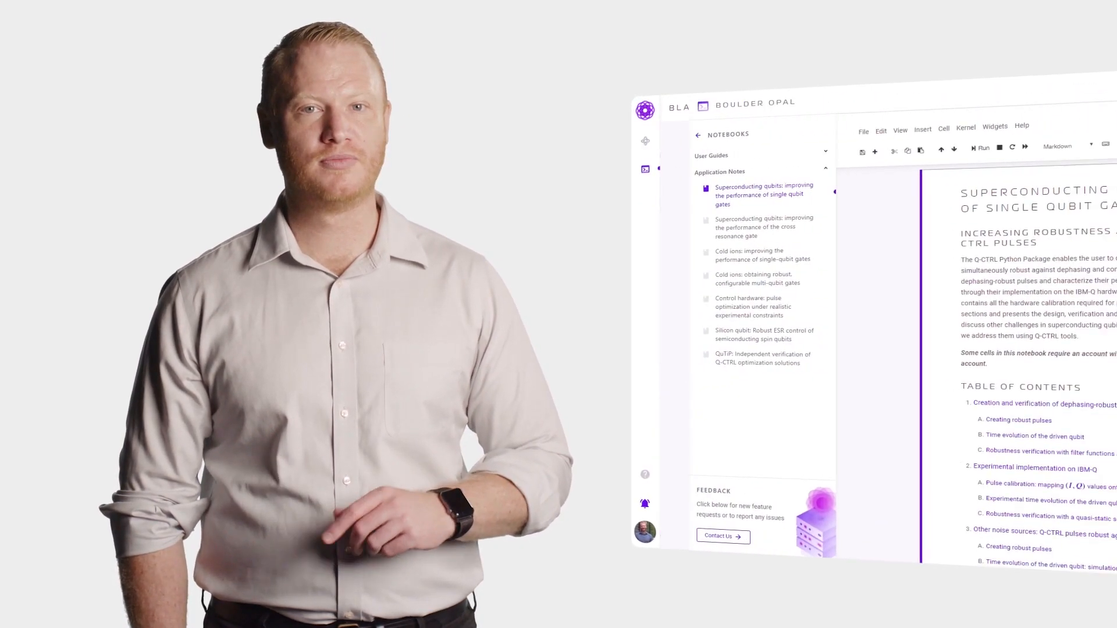
scroll("down", 3)
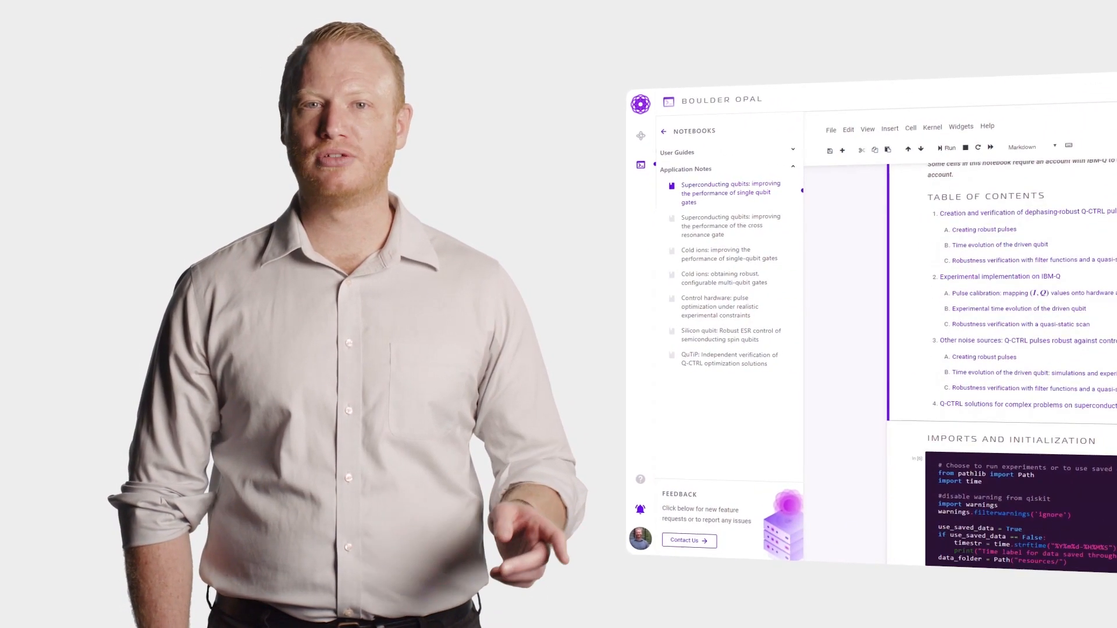
scroll("down", 3)
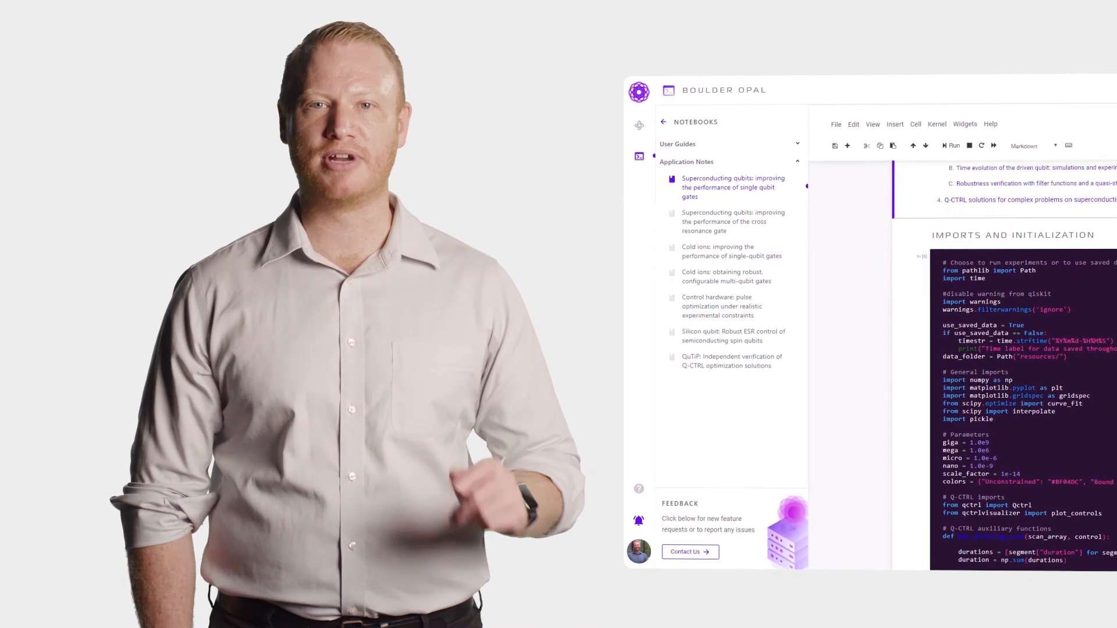